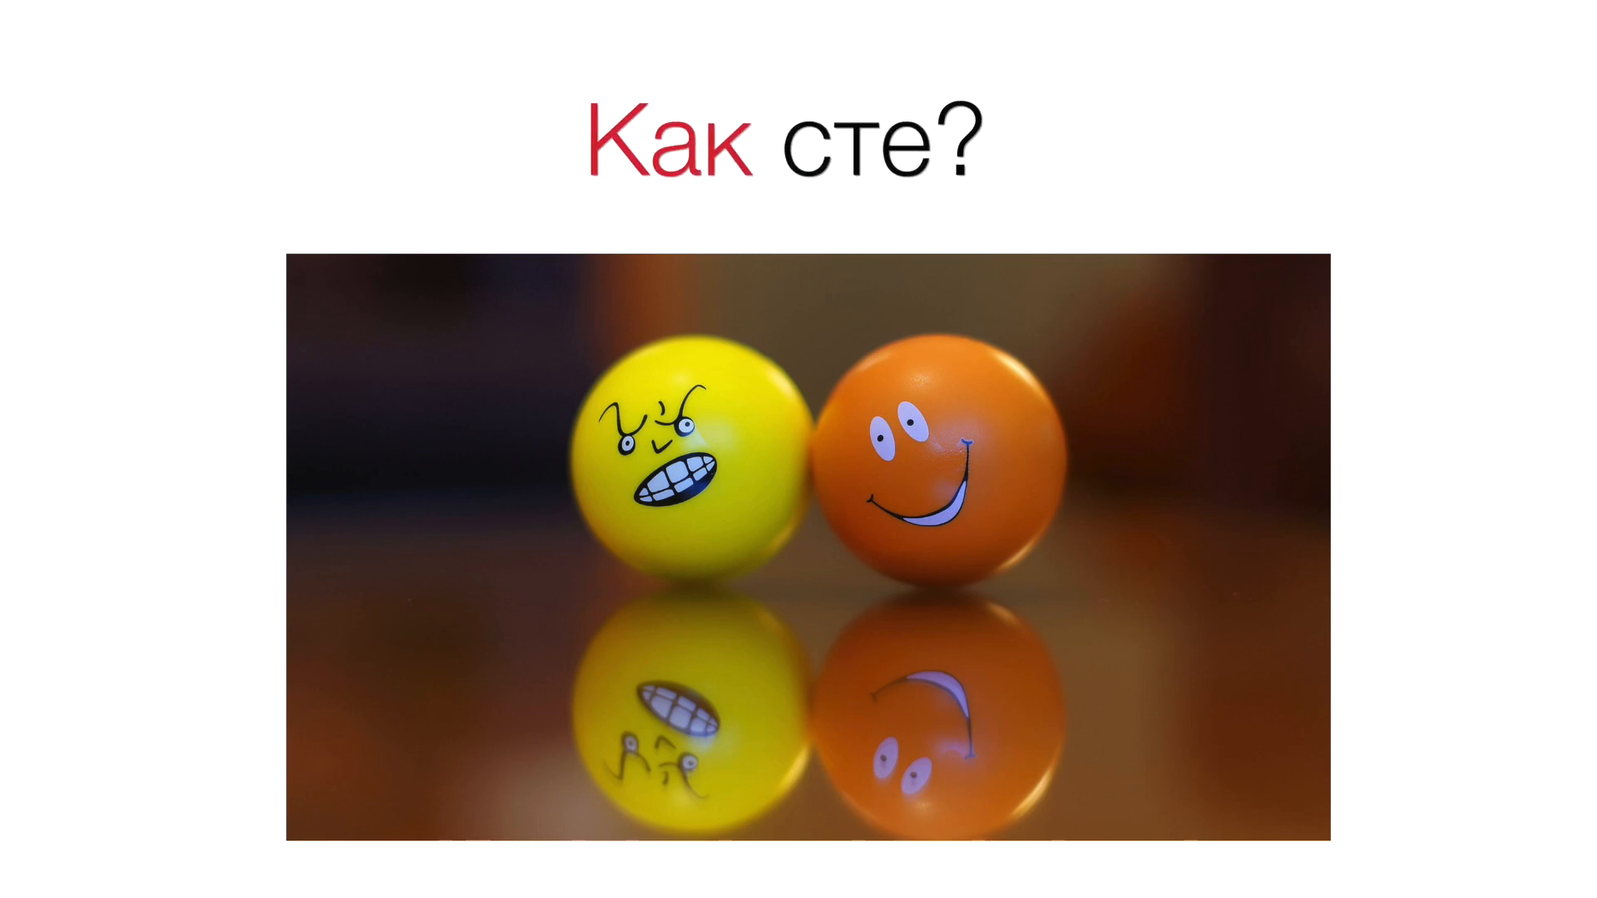
pyautogui.press('Right')
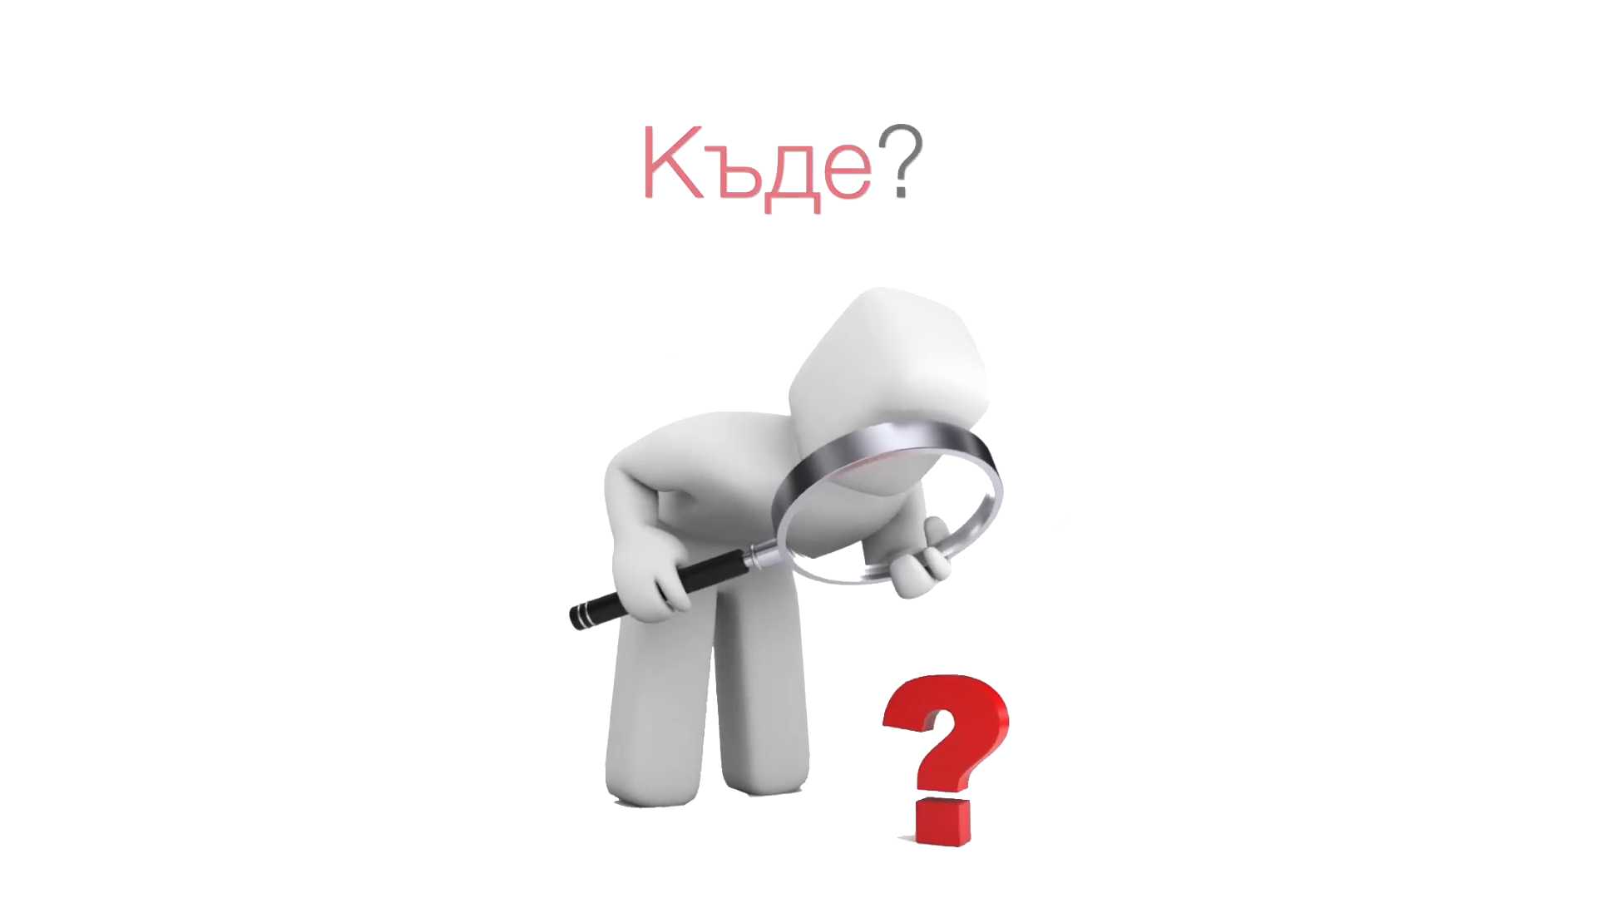